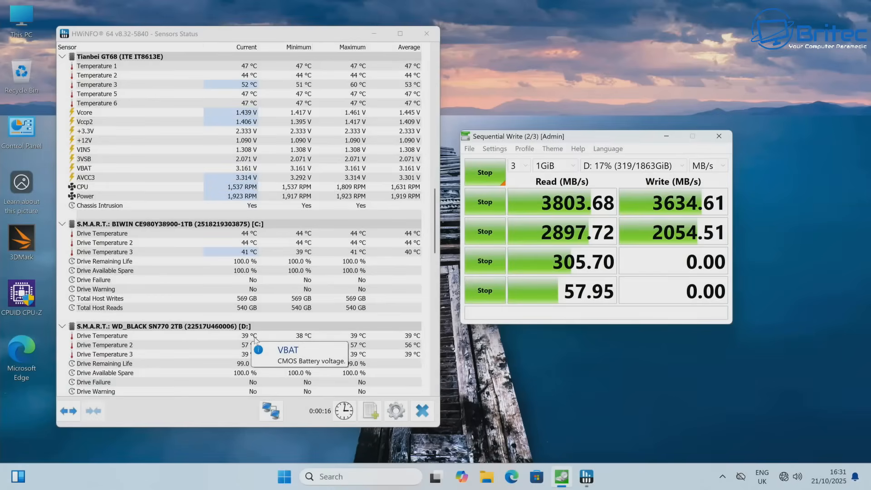
Open Properties for the Action folder in D:\test, confirming 22.0 GB across 4 files.
{"action": "scroll", "scroll_direction": "down", "scroll_amount": 3}
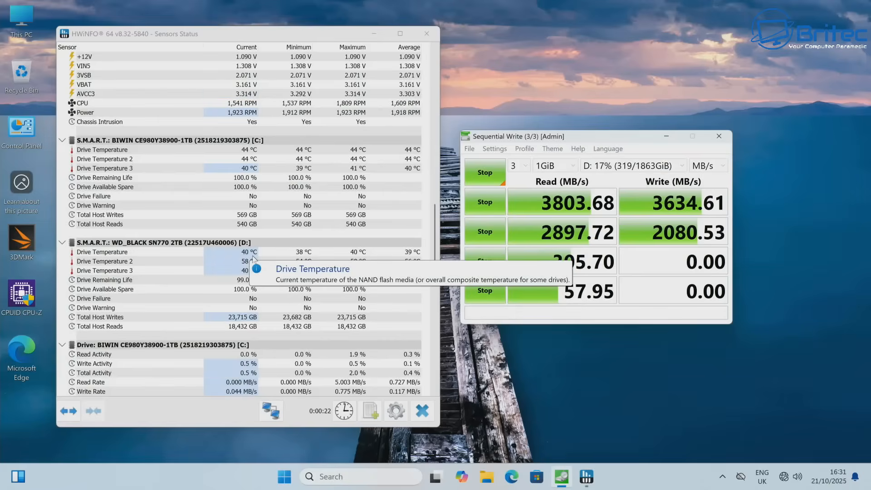
{"action": "mouse_move", "coordinate": [258, 338]}
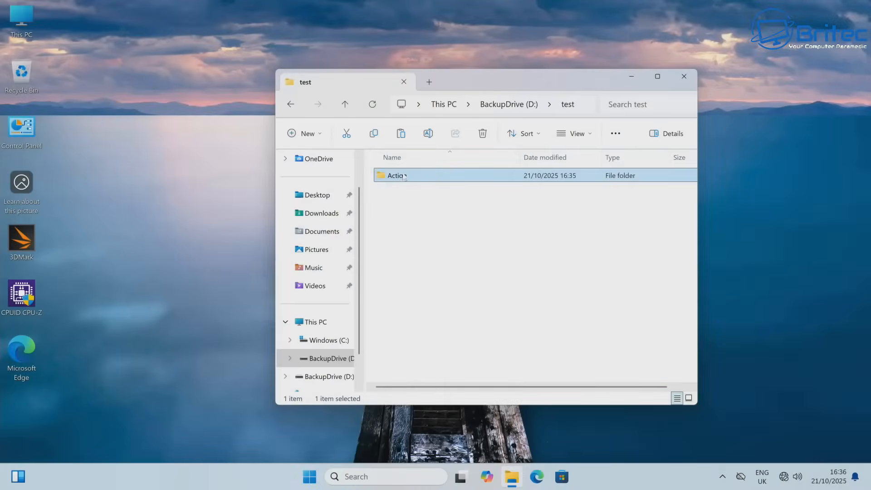
{"action": "right_click", "coordinate": [395, 175]}
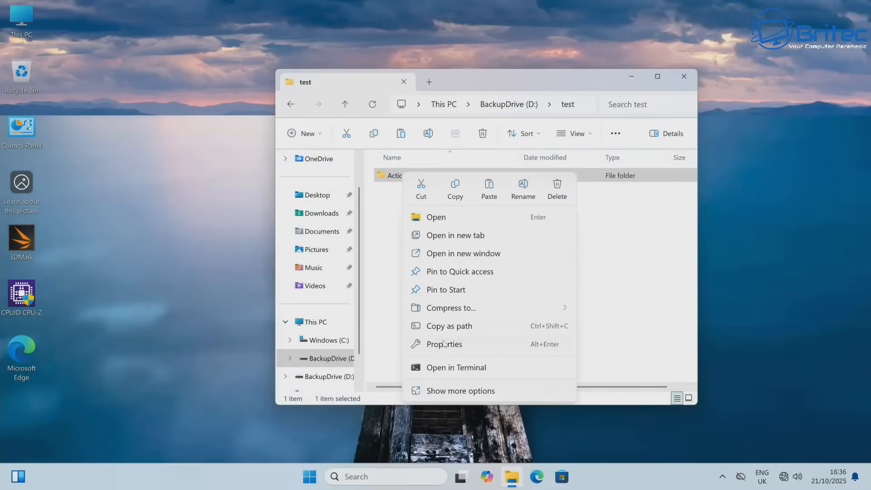
{"action": "left_click", "coordinate": [443, 344]}
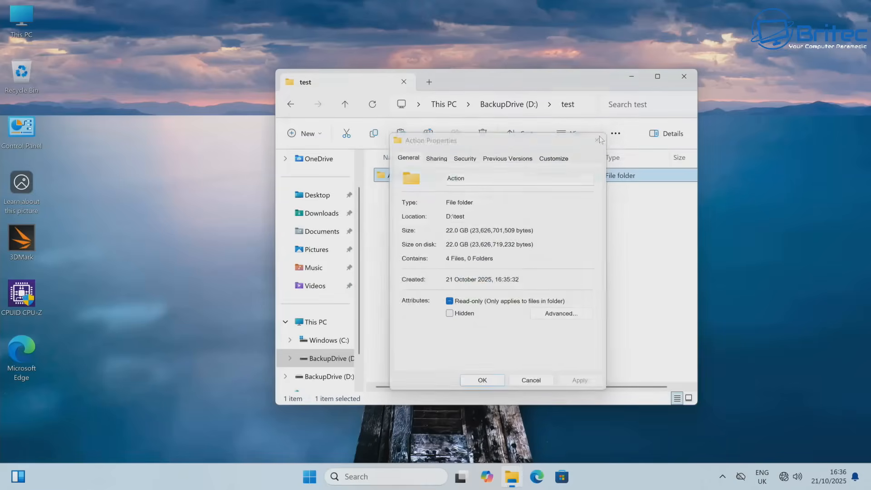
{"action": "right_click", "coordinate": [389, 175]}
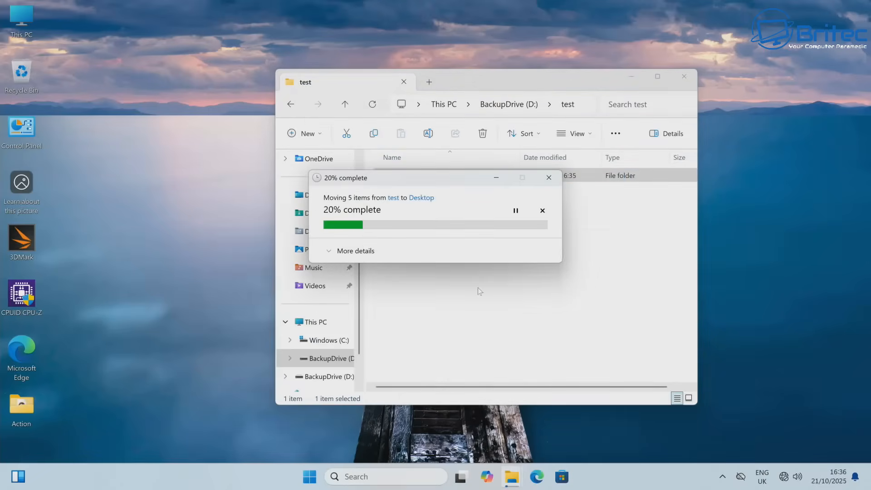
Move the Action folder to the Desktop, then back into D:\test with Move here.
{"action": "left_click", "coordinate": [355, 250]}
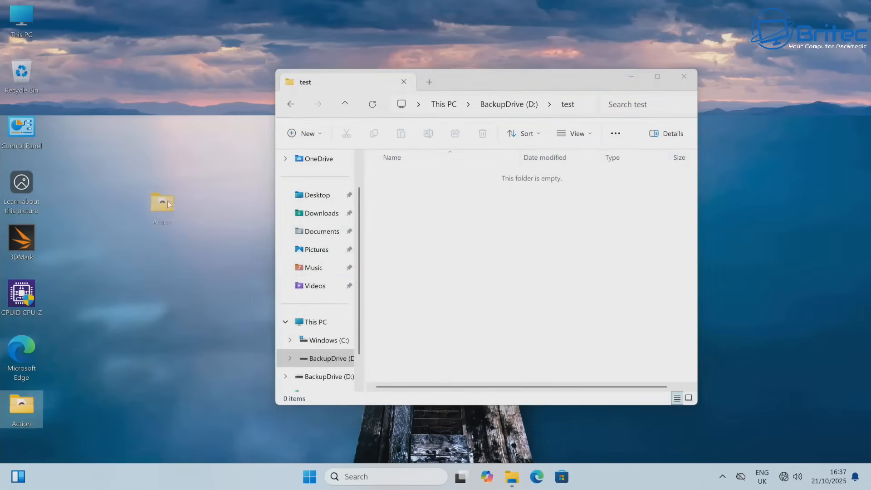
{"action": "right_click", "coordinate": [161, 204]}
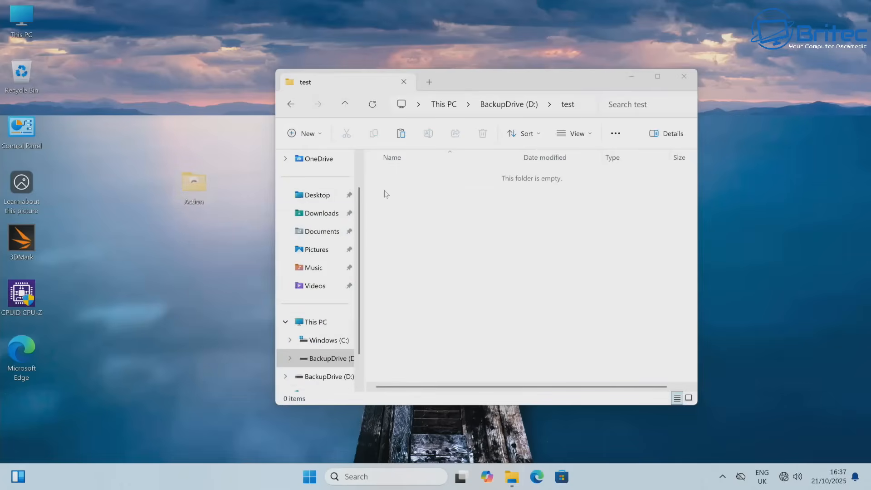
{"action": "left_click", "coordinate": [400, 133]}
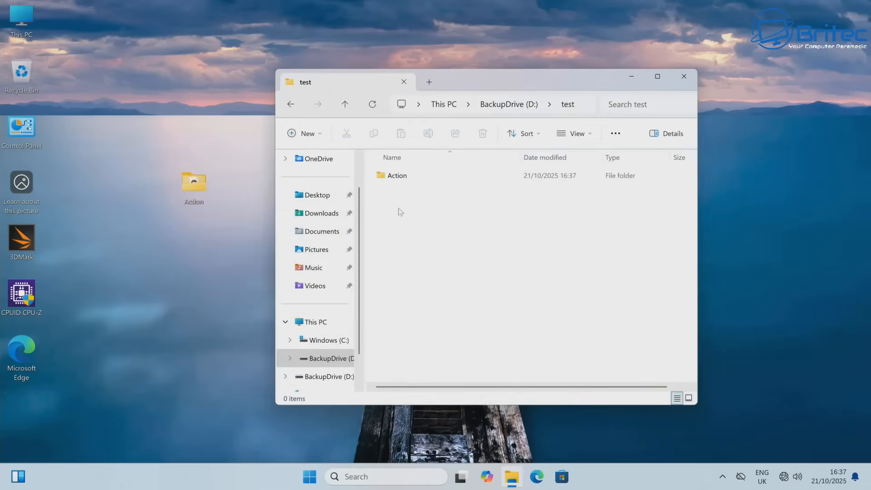